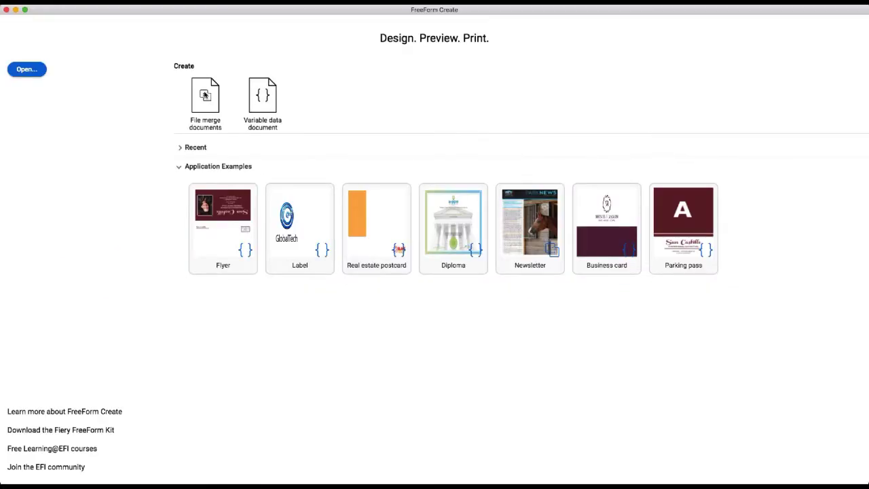
Begin a file-merge design with Griffin_newsletter_data_merge_master.pdf as the master document
{"action": "left_click", "coordinate": [205, 98]}
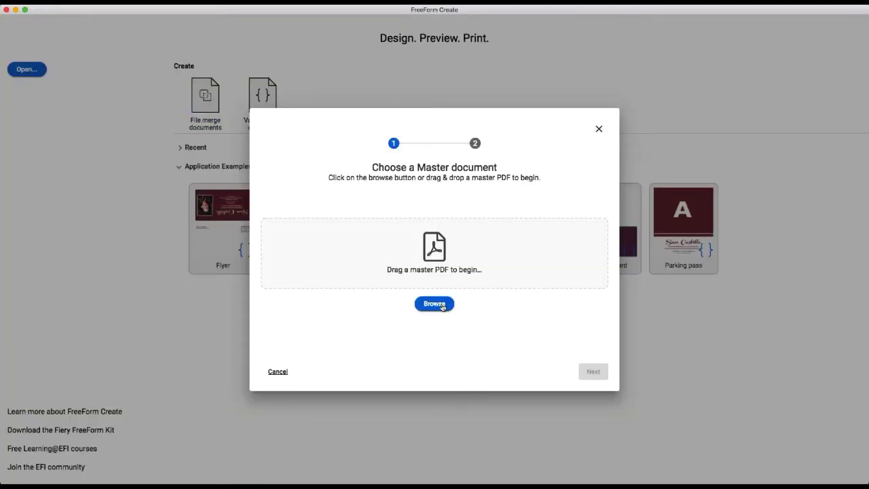
{"action": "left_click", "coordinate": [434, 304]}
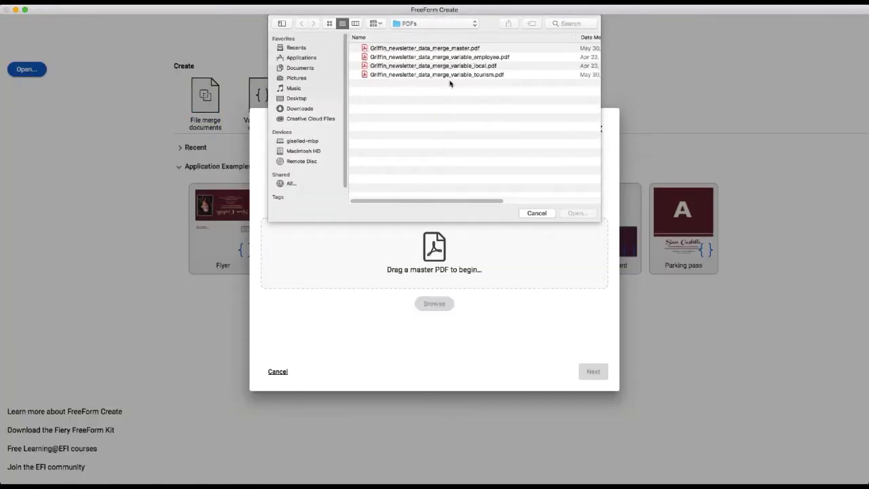
{"action": "left_click", "coordinate": [536, 212]}
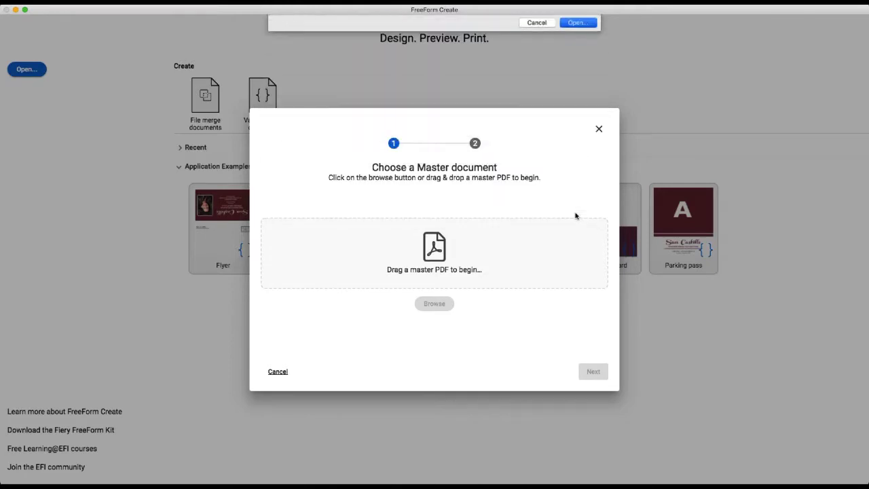
{"action": "left_click", "coordinate": [579, 22]}
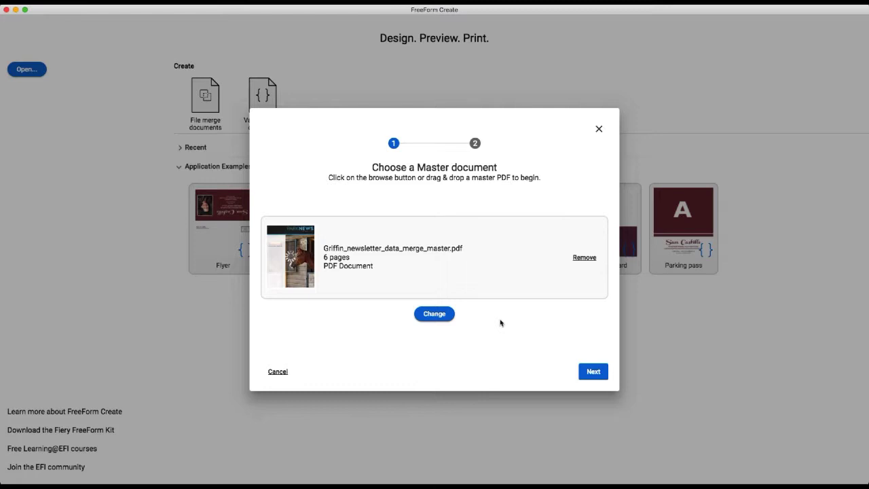
{"action": "left_click", "coordinate": [592, 372]}
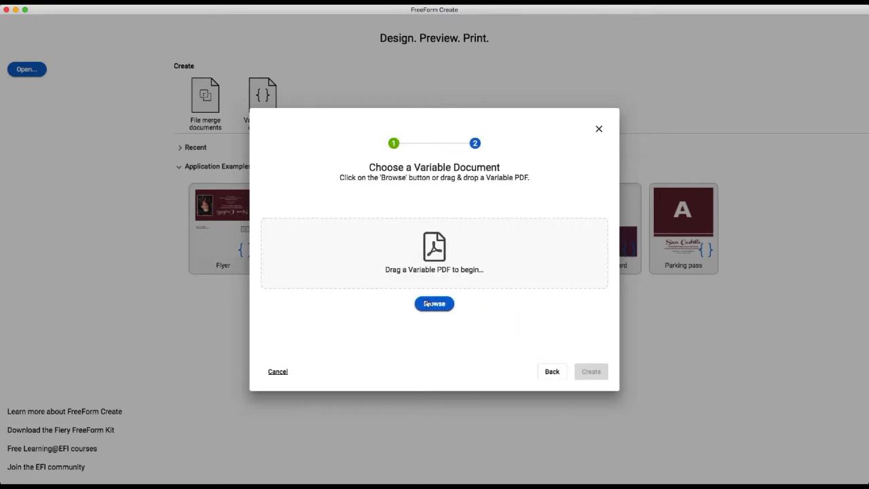
Add Griffin_newsletter_data_merge_variable_employee.pdf as the variable document and create the 20-record merge design
{"action": "left_click", "coordinate": [434, 304]}
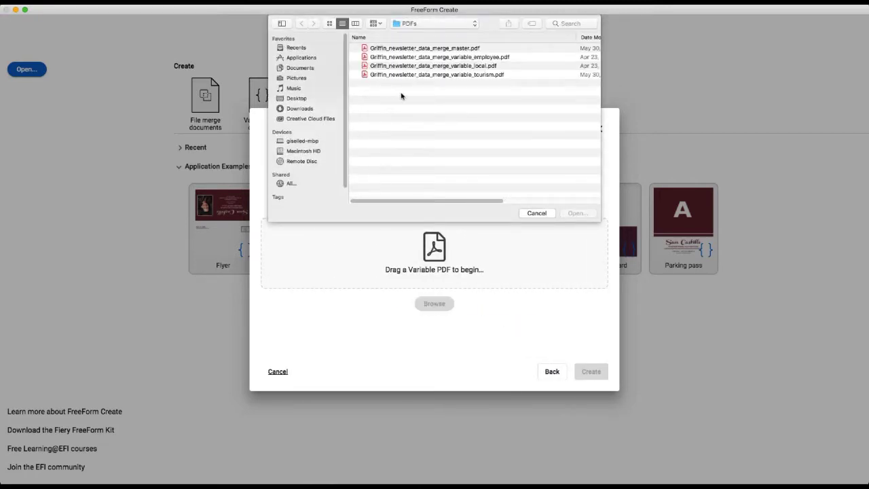
{"action": "left_click", "coordinate": [440, 57]}
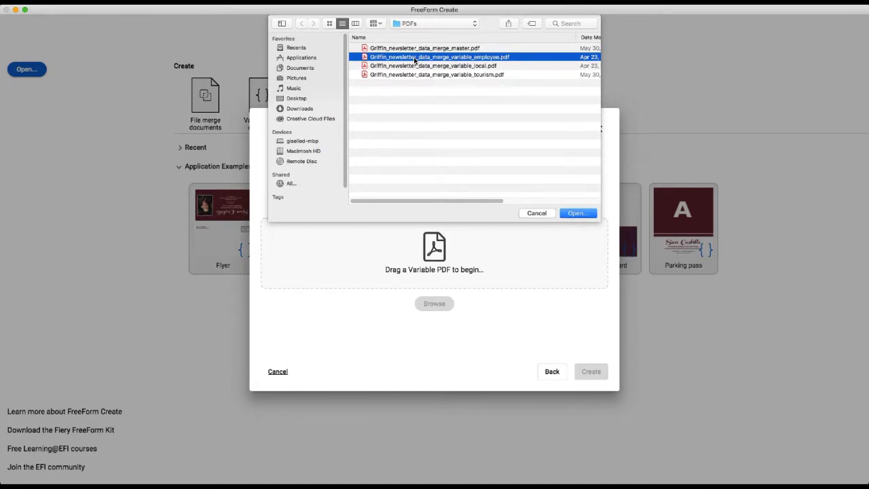
{"action": "mouse_move", "coordinate": [459, 90]}
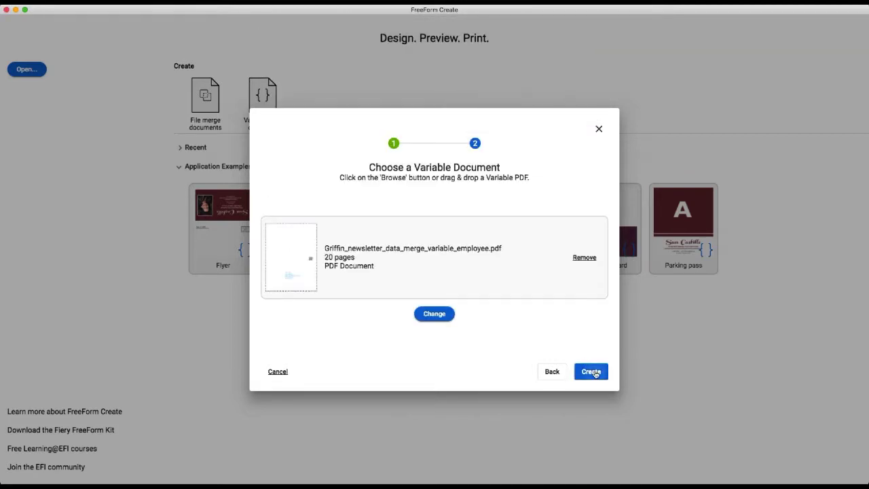
{"action": "left_click", "coordinate": [590, 372]}
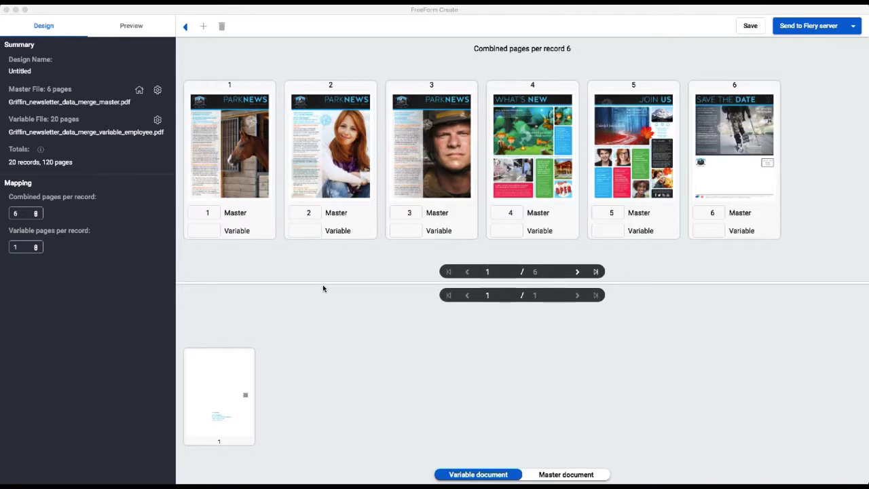
{"action": "mouse_move", "coordinate": [260, 361]}
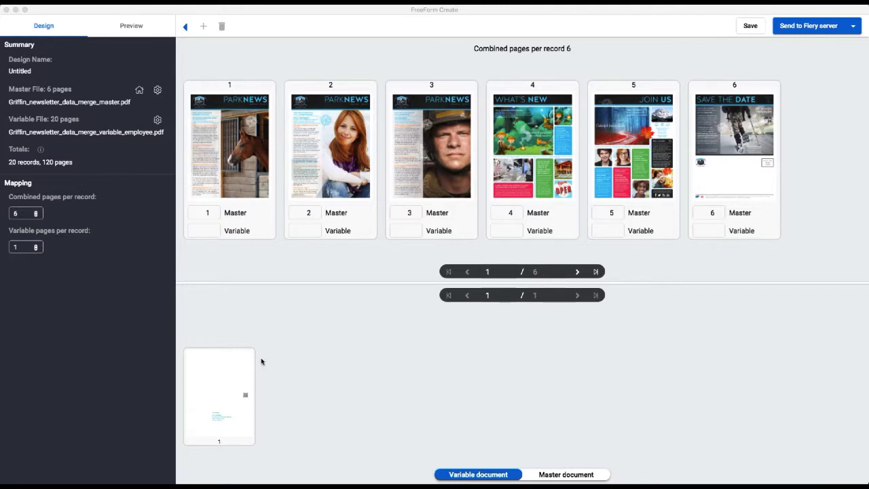
{"action": "mouse_move", "coordinate": [237, 383]}
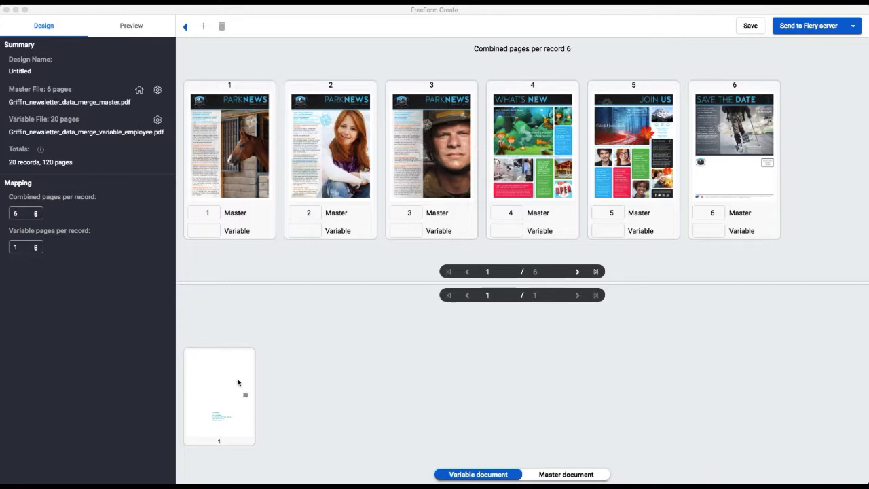
{"action": "mouse_move", "coordinate": [255, 189]}
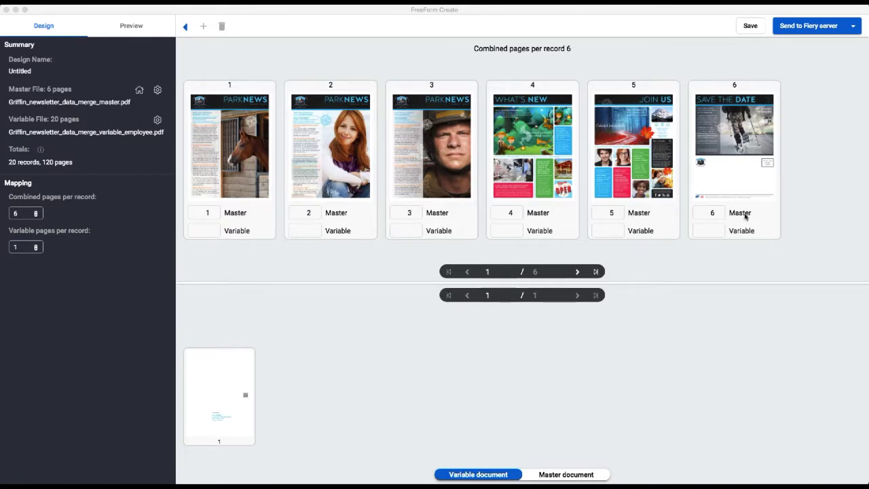
{"action": "mouse_move", "coordinate": [326, 296]}
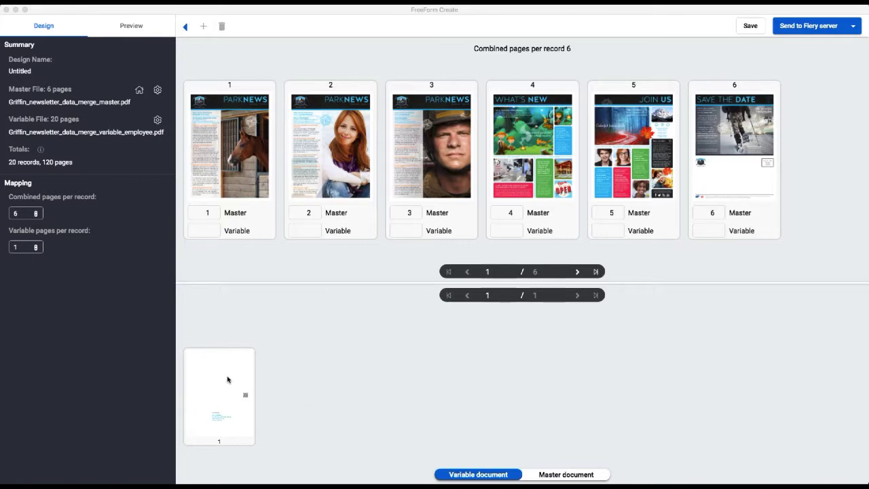
{"action": "mouse_move", "coordinate": [341, 343]}
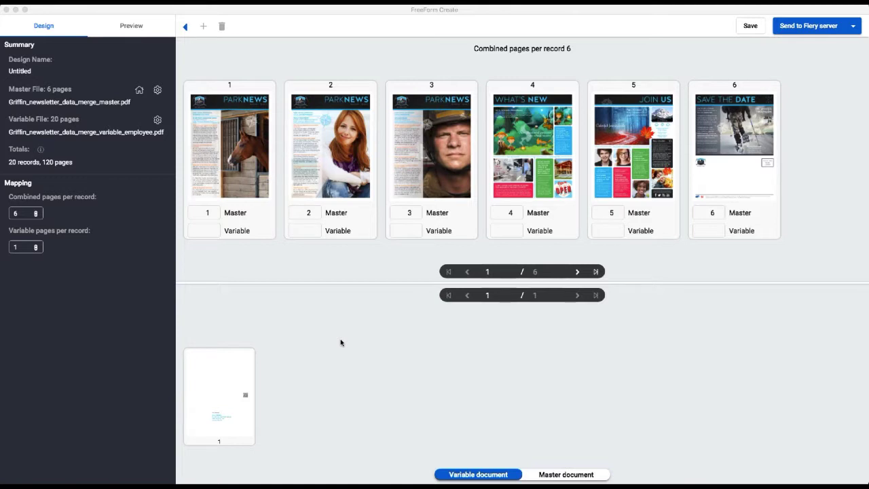
{"action": "mouse_move", "coordinate": [343, 242]}
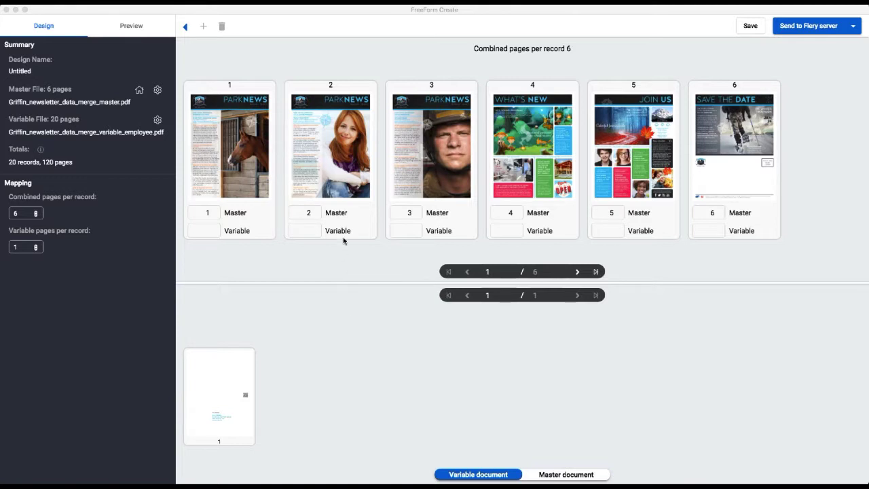
{"action": "mouse_move", "coordinate": [326, 140]}
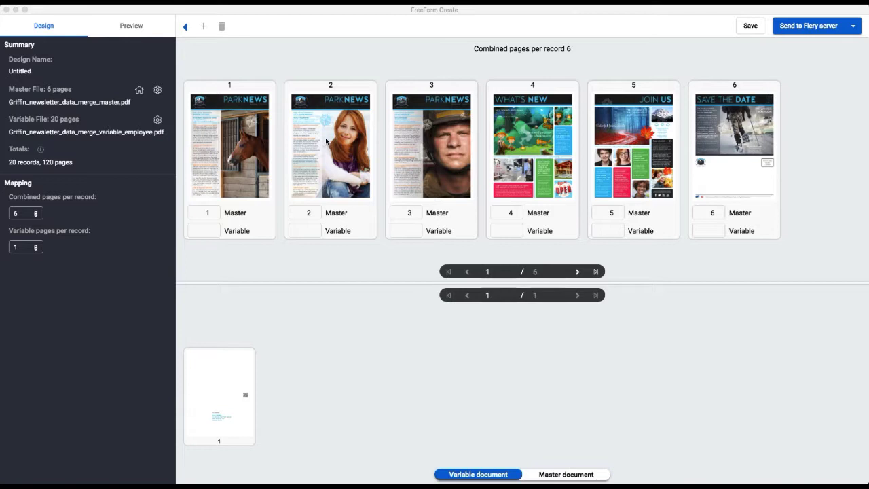
Delete master pages 1 and 2, leaving four combined pages per record
{"action": "left_click", "coordinate": [331, 144]}
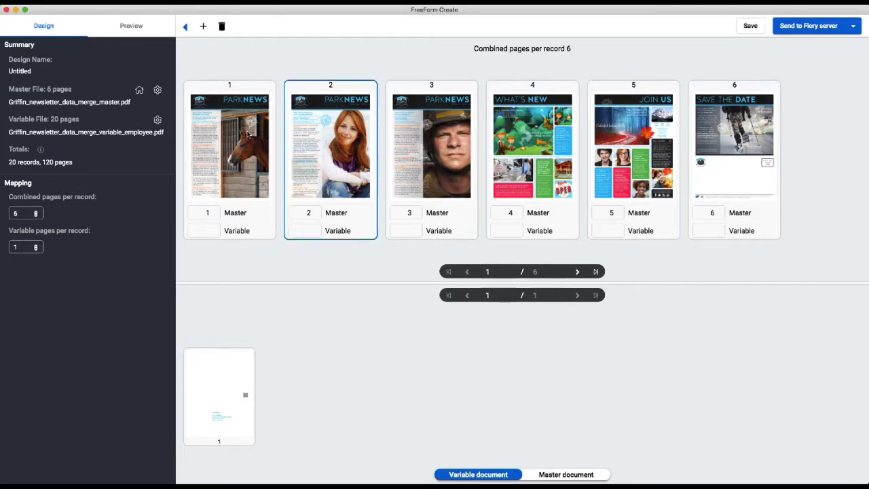
{"action": "left_click", "coordinate": [35, 213]}
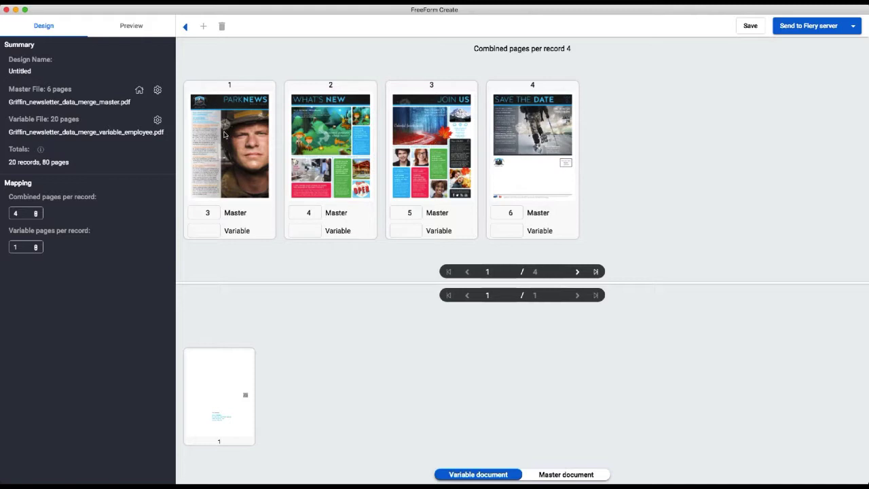
{"action": "mouse_move", "coordinate": [214, 162]}
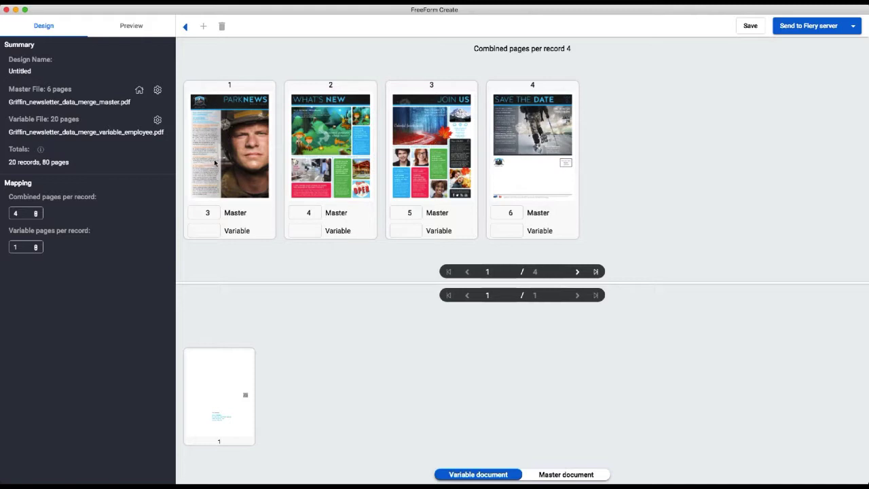
{"action": "mouse_move", "coordinate": [87, 226]}
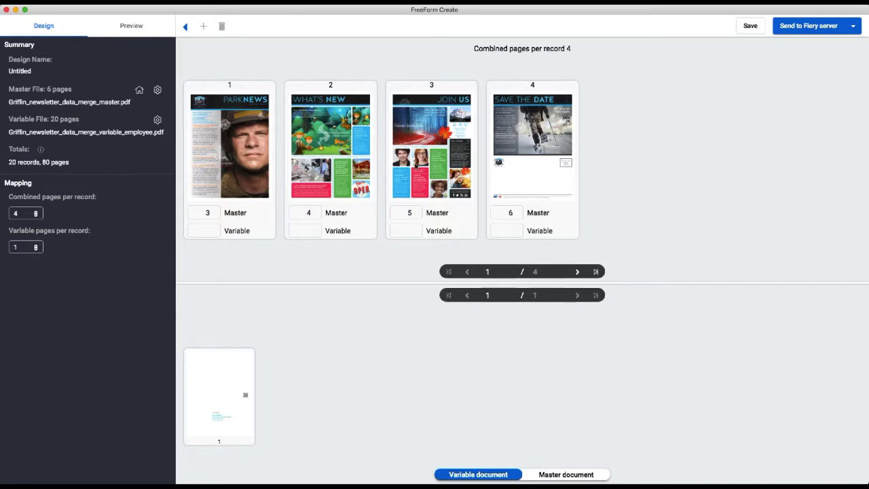
{"action": "mouse_move", "coordinate": [319, 356]}
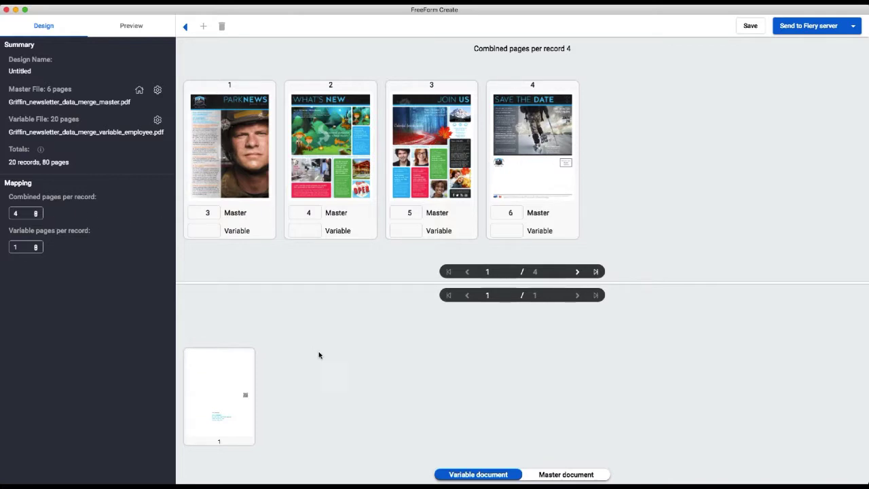
{"action": "mouse_move", "coordinate": [287, 390]}
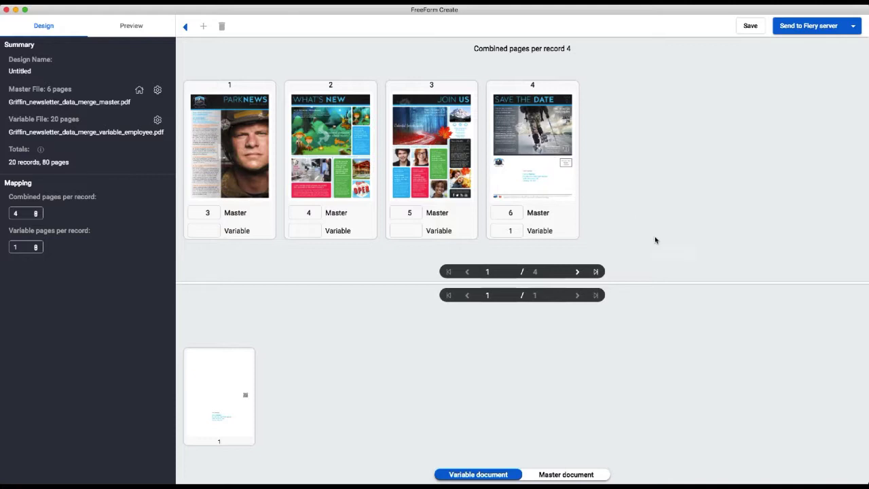
{"action": "mouse_move", "coordinate": [530, 180]}
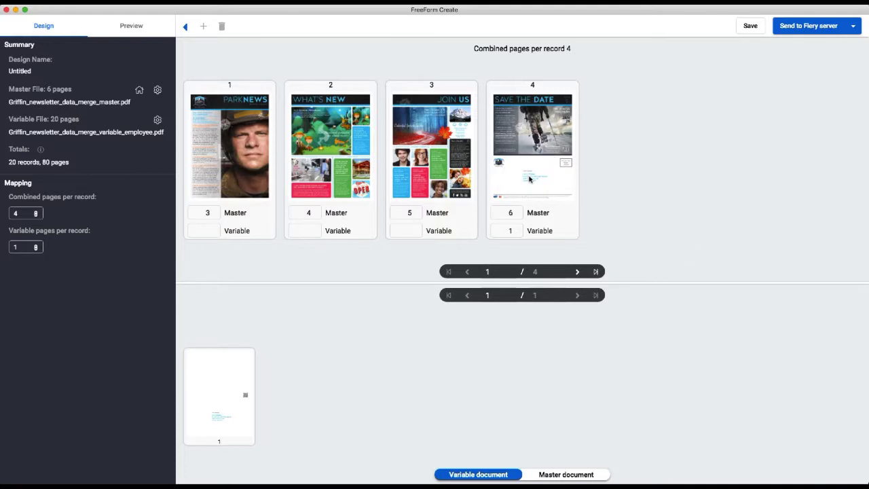
{"action": "mouse_move", "coordinate": [322, 322]}
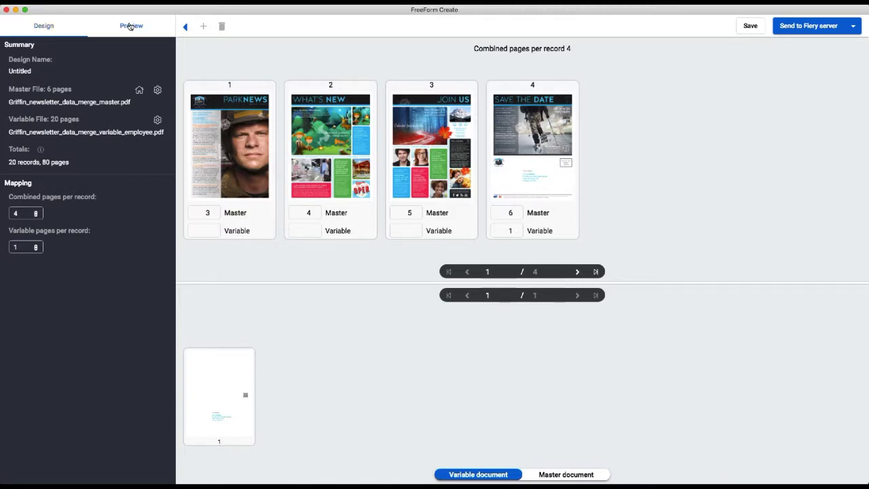
Preview record 1 and jump to its last page, the Save the Date page with merged address
{"action": "left_click", "coordinate": [130, 26]}
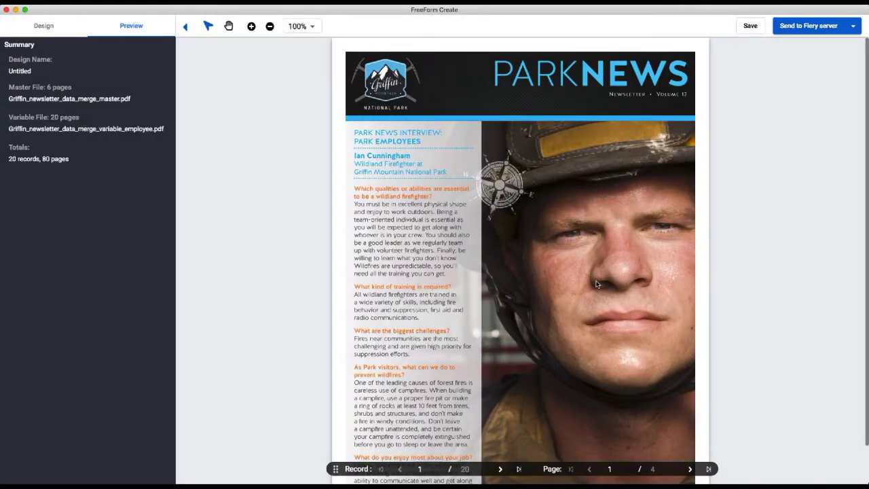
{"action": "mouse_move", "coordinate": [739, 307]}
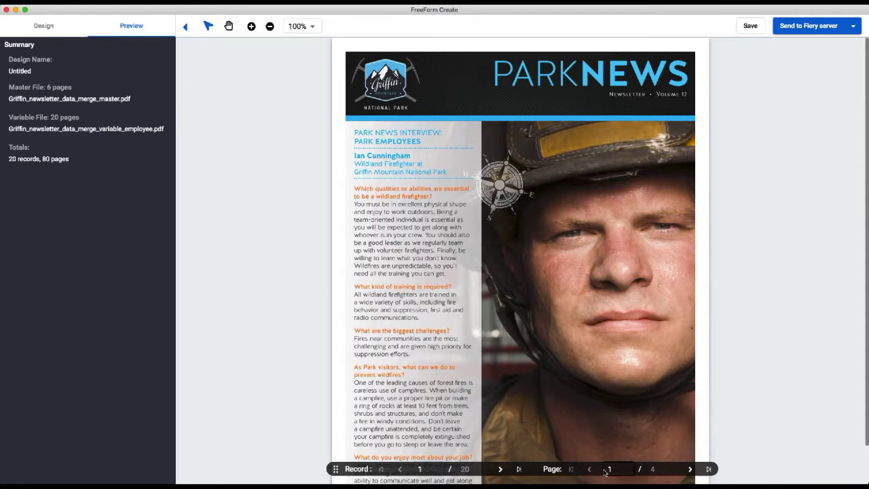
{"action": "mouse_move", "coordinate": [663, 475]}
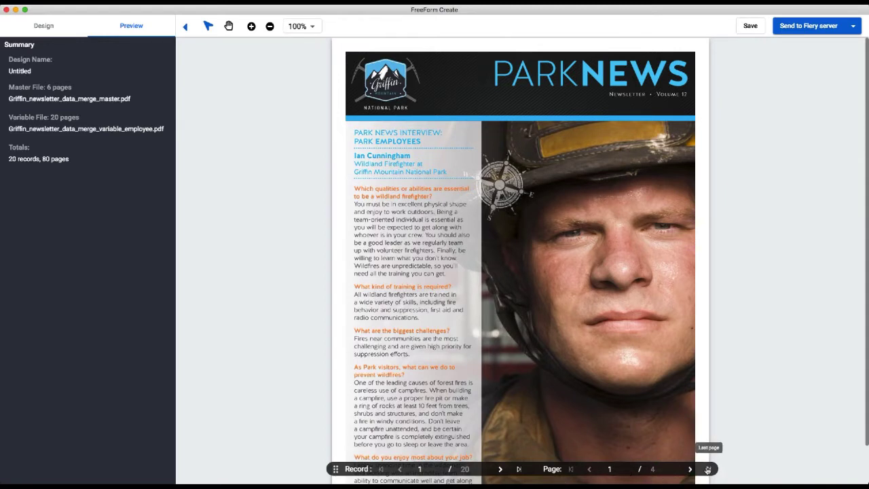
{"action": "left_click", "coordinate": [707, 469]}
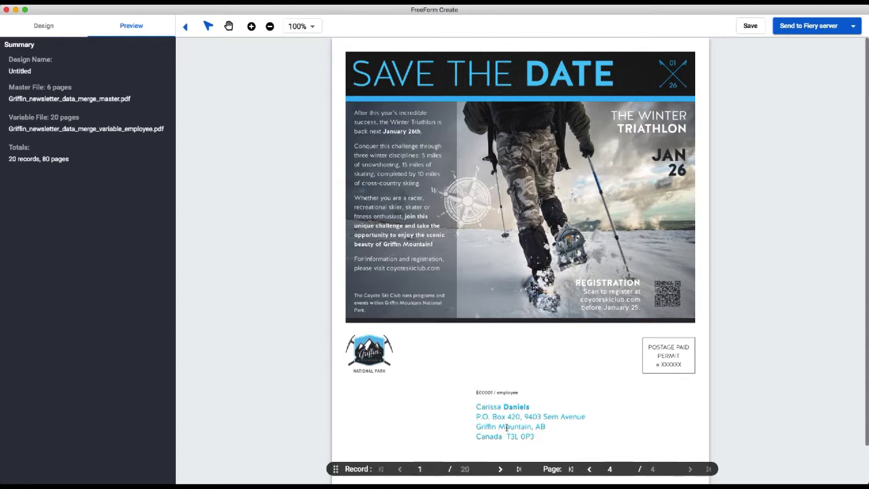
{"action": "mouse_move", "coordinate": [515, 424]}
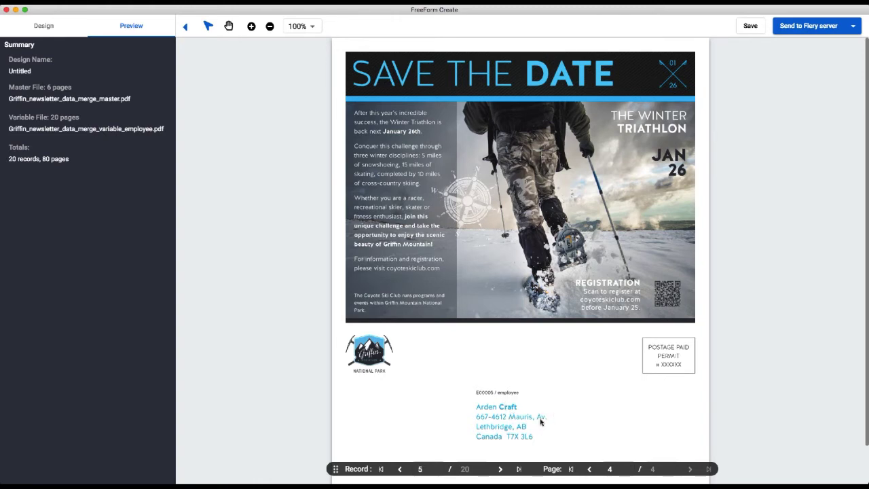
{"action": "mouse_move", "coordinate": [573, 400]}
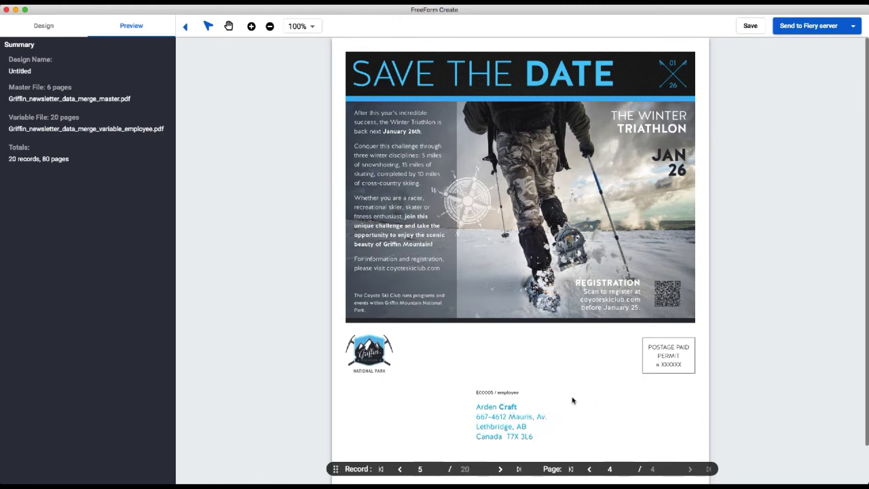